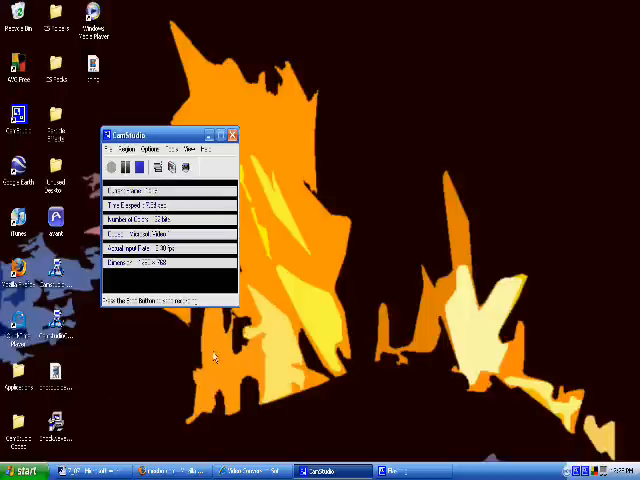
Launch Paint from the Start menu to get a blank untitled canvas
left_click(25, 470)
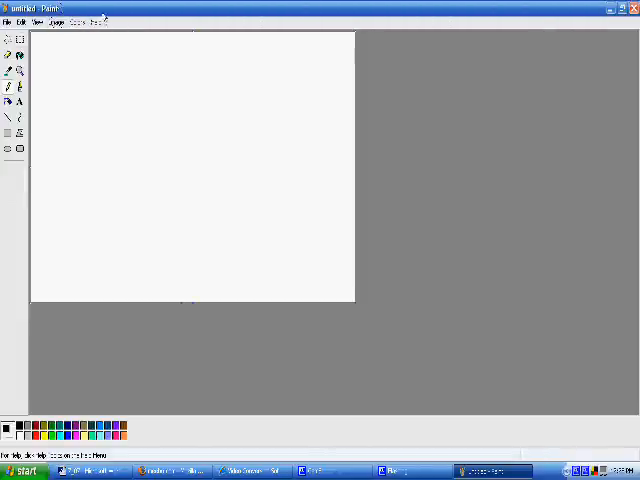
Open the night photo DSC02630 from the pictures folder
left_click(9, 22)
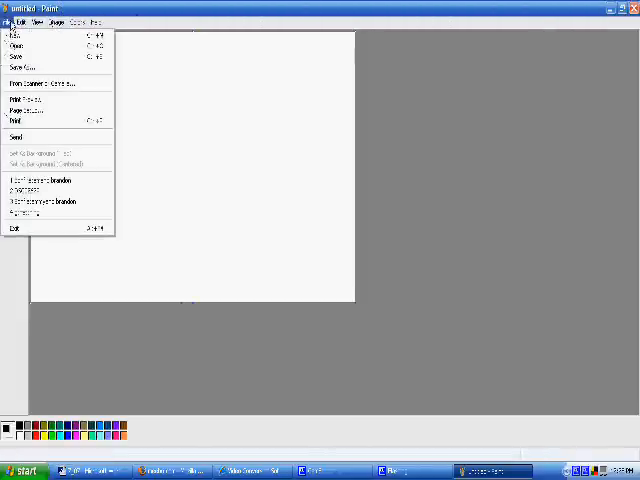
left_click(17, 44)
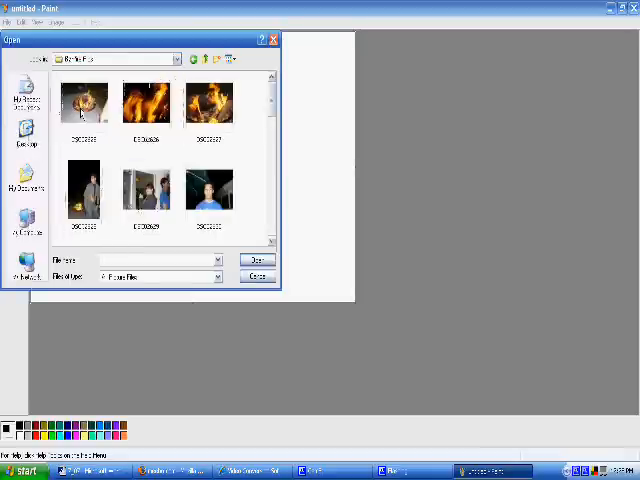
scroll("down", 3)
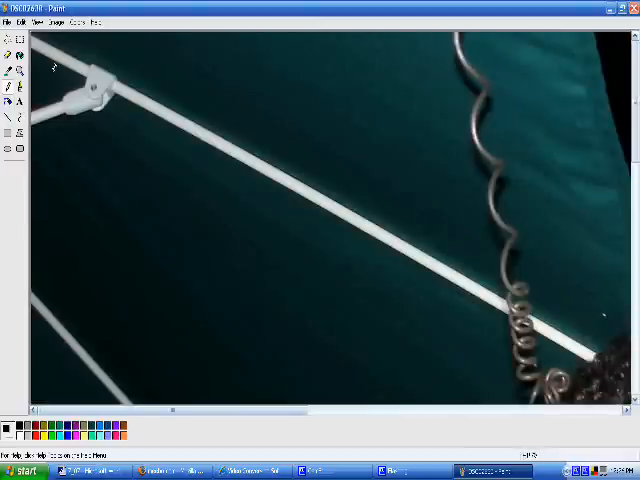
Stretch the photo to 25% horizontally and vertically
left_click(55, 22)
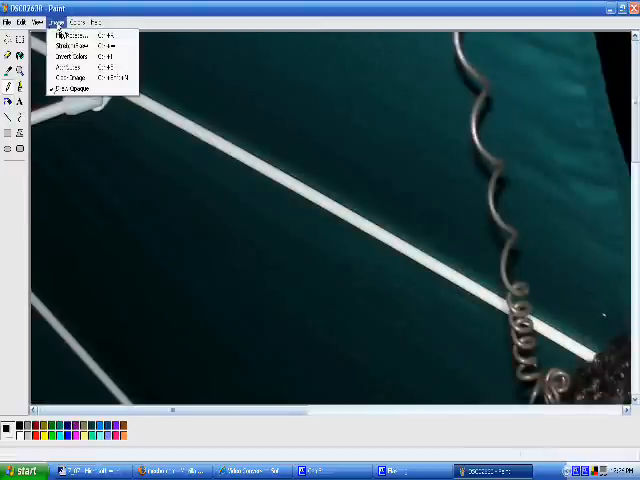
left_click(63, 45)
type("25")
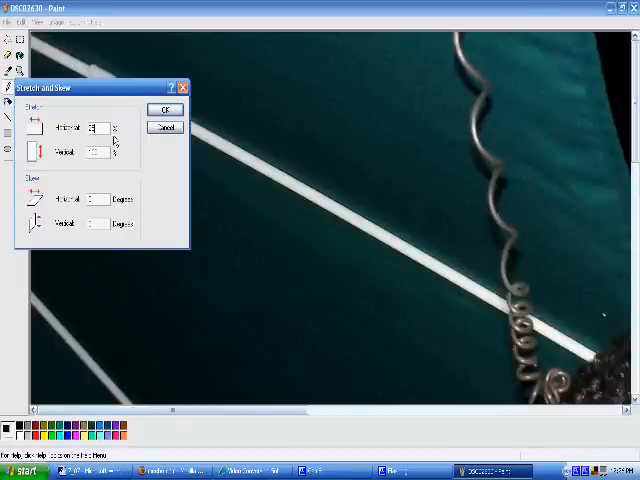
left_click(97, 152)
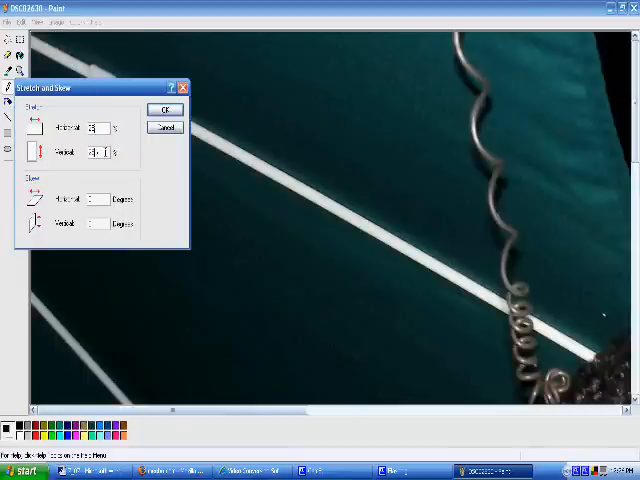
left_click(165, 109)
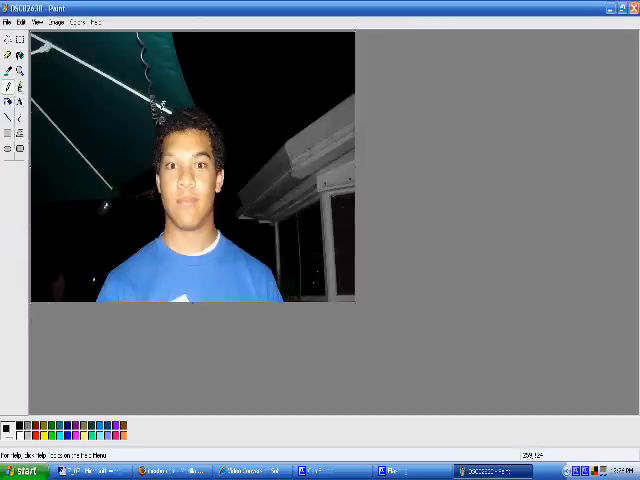
Check the shrunken image's dimensions in the Attributes dialog
left_click(54, 21)
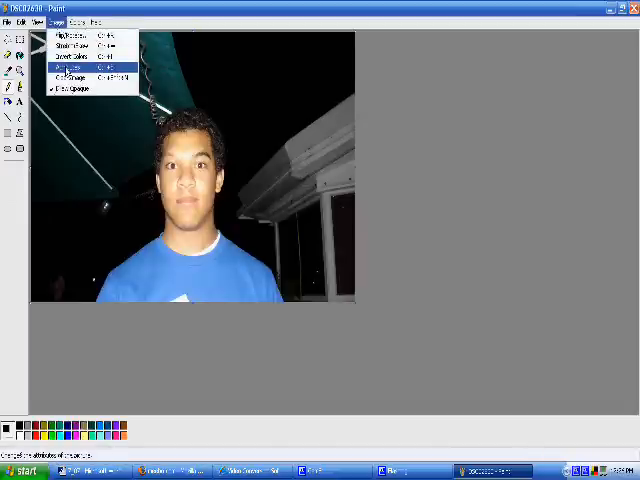
left_click(67, 67)
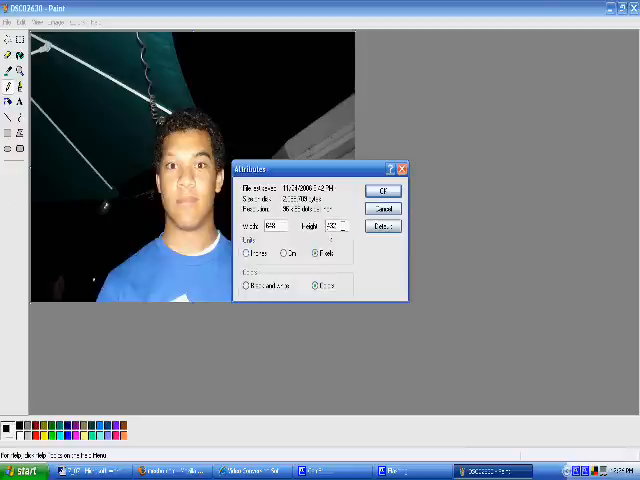
left_click(384, 190)
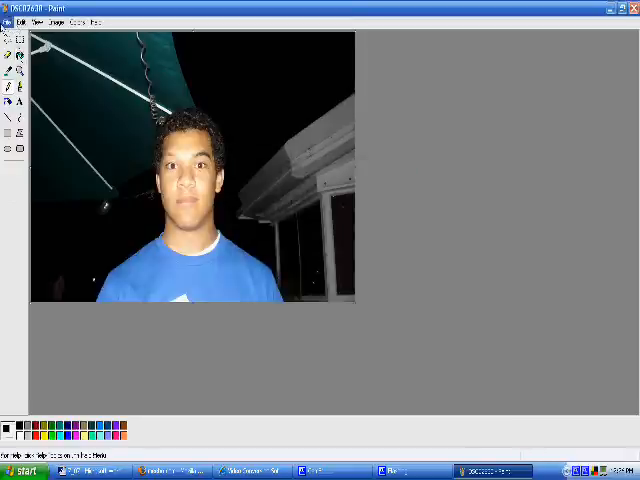
Save the resized photo as a JPEG in My Documents under a new name
left_click(8, 22)
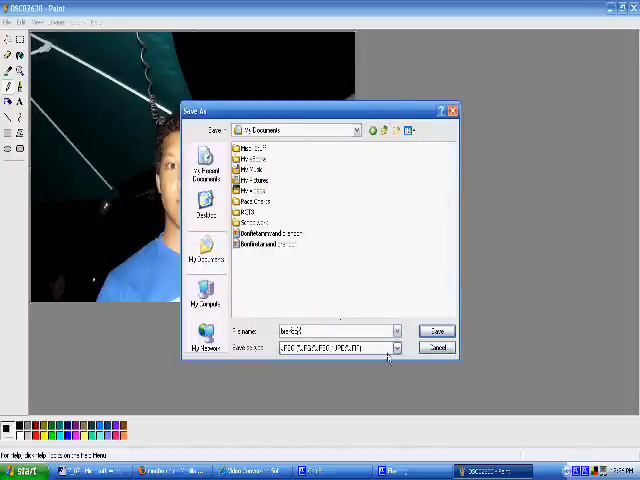
left_click(396, 347)
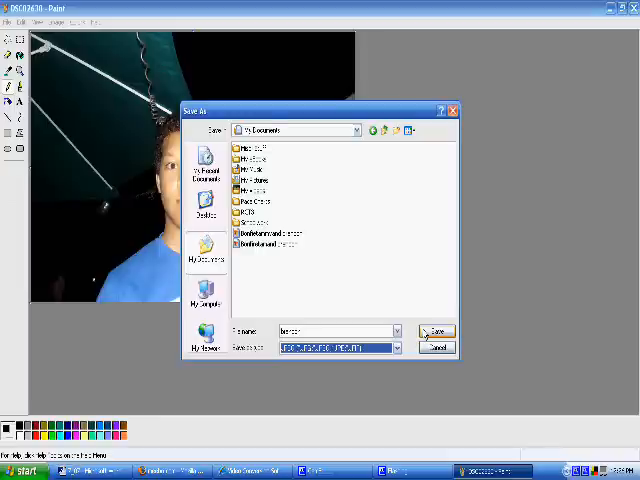
left_click(435, 331)
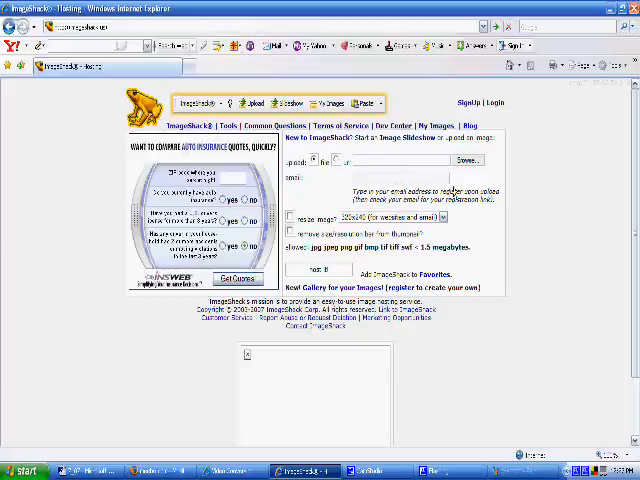
mouse_move(455, 185)
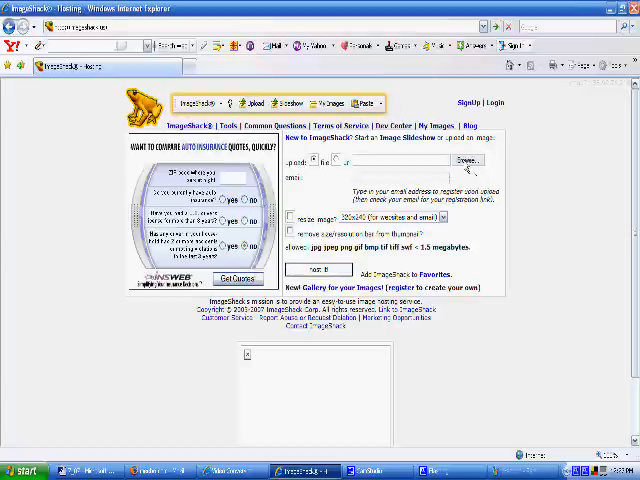
Choose the saved JPEG on ImageShack and host it to get the link codes
left_click(464, 159)
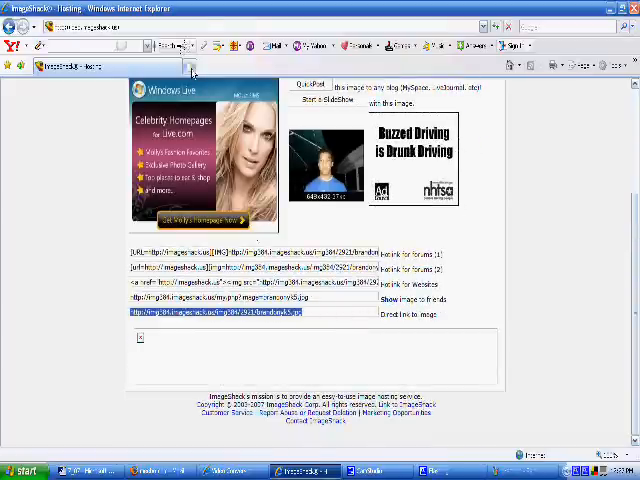
Open the wokka phpBB forum's announcements in a new browser tab
left_click(188, 66)
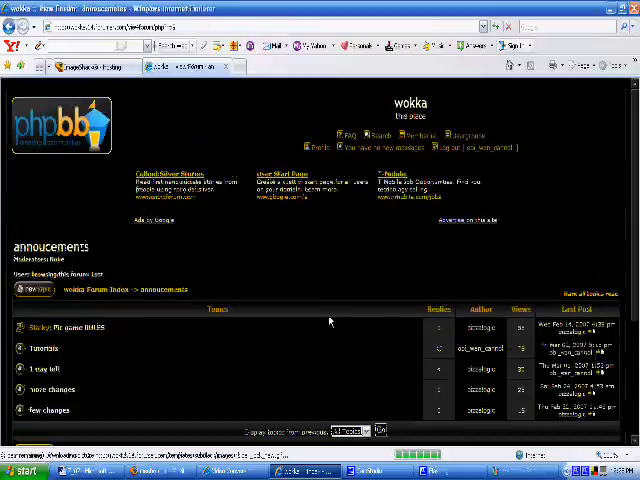
Scroll through the Tutorials topic and start a reply to it
scroll("down", 3)
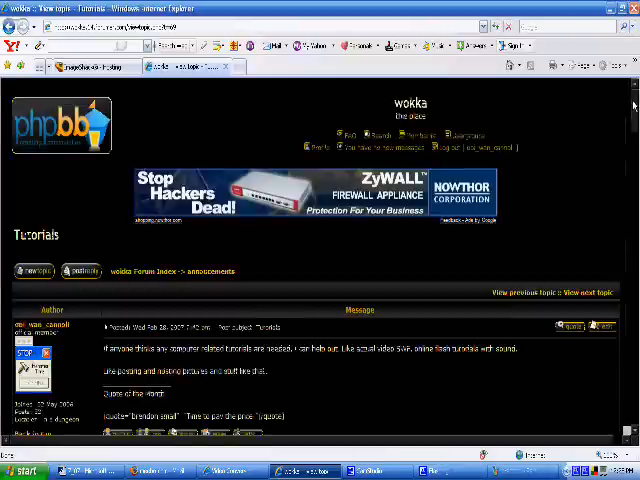
scroll("down", 3)
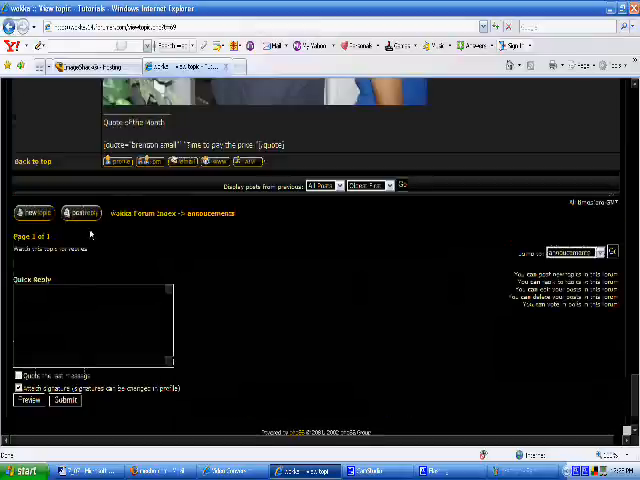
left_click(82, 212)
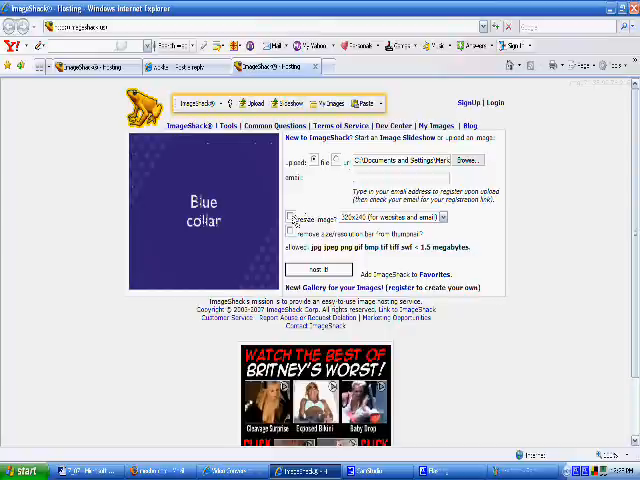
Enable the resize image option for the chosen photo on ImageShack
left_click(440, 217)
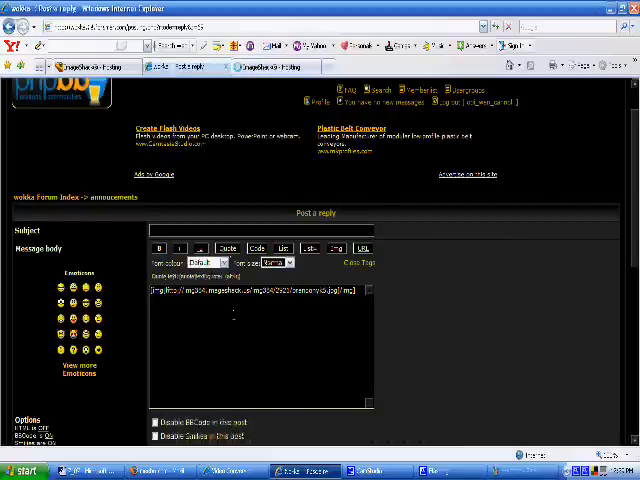
Paste the [img]-wrapped ImageShack links into the message and submit the reply
left_click(336, 248)
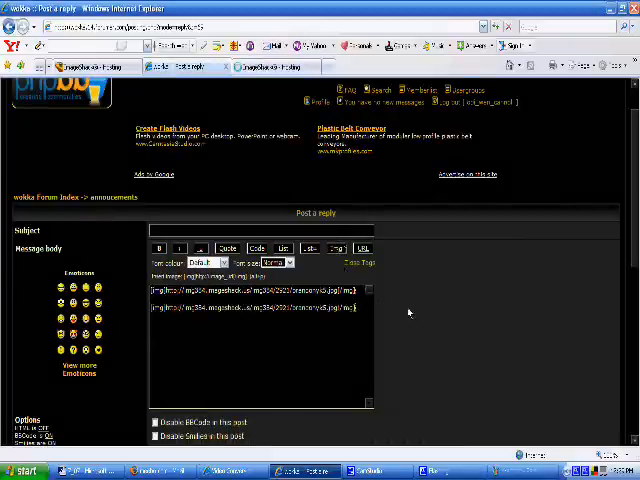
scroll("down", 3)
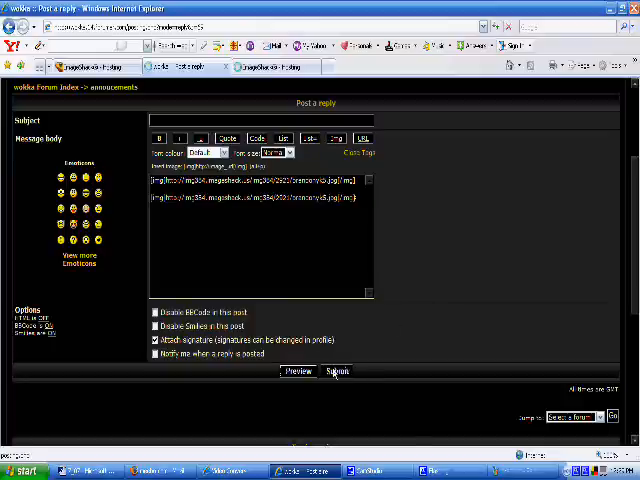
left_click(338, 371)
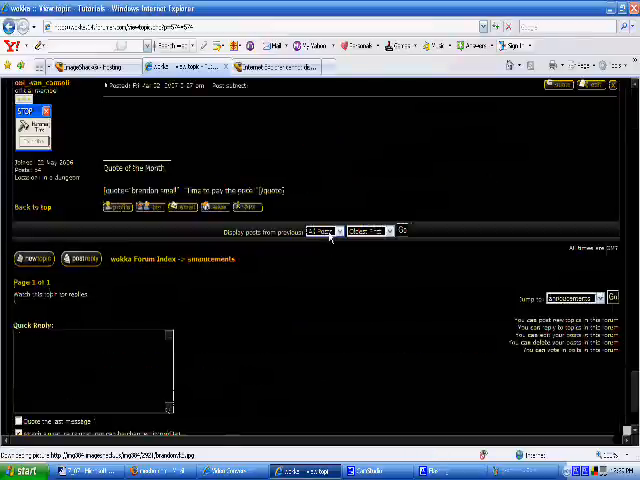
scroll("down", 3)
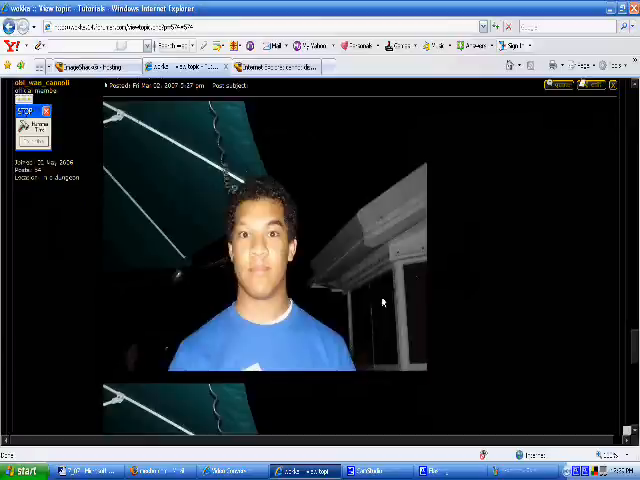
mouse_move(418, 375)
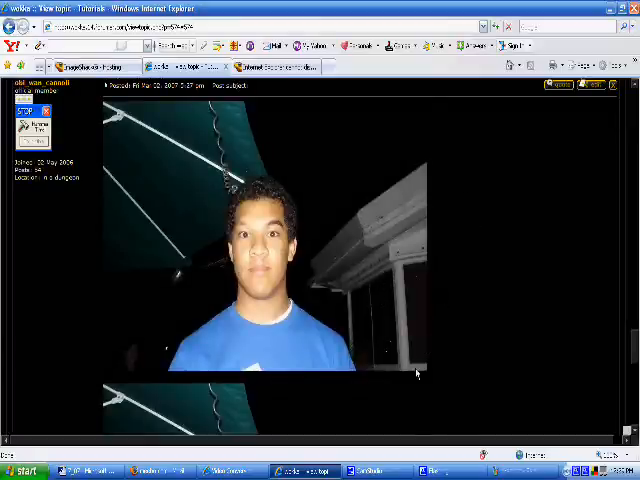
mouse_move(348, 242)
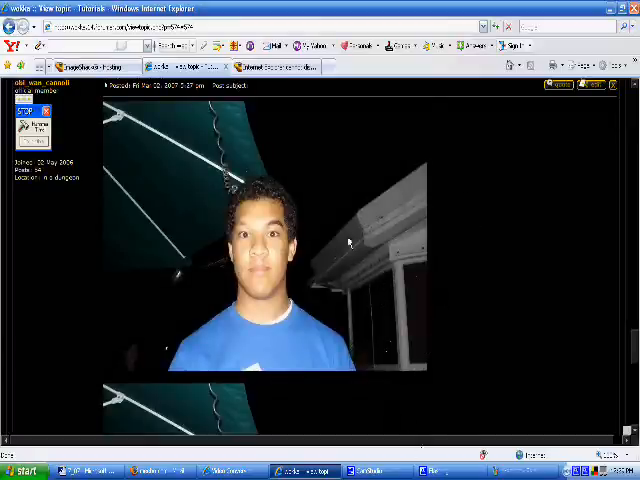